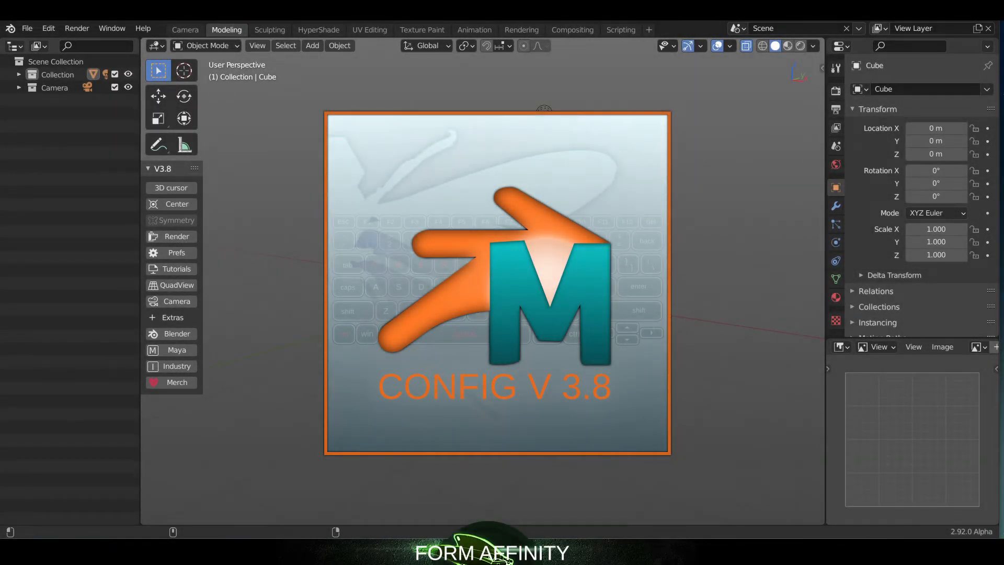
pyautogui.moveTo(214, 250)
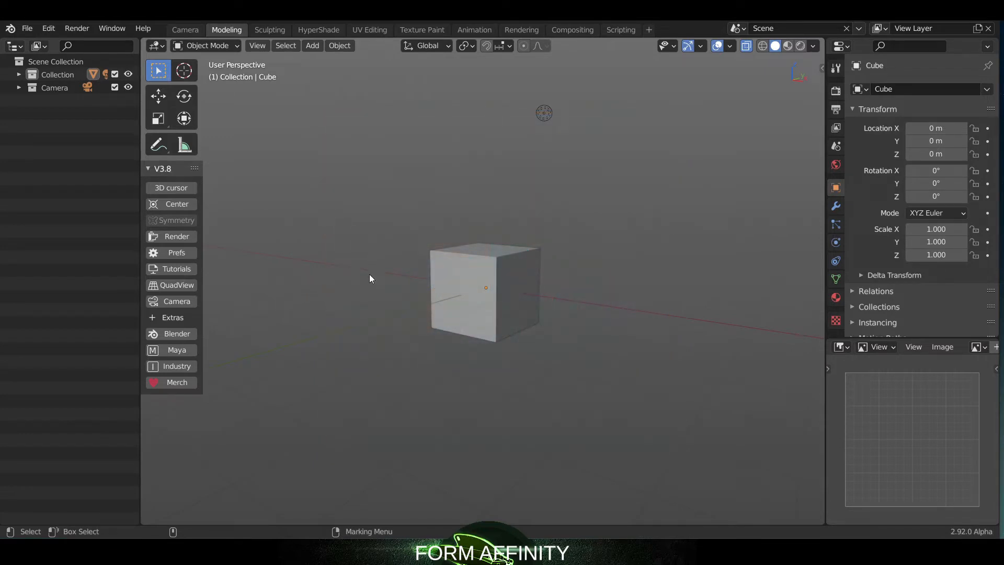
pyautogui.moveTo(393, 302)
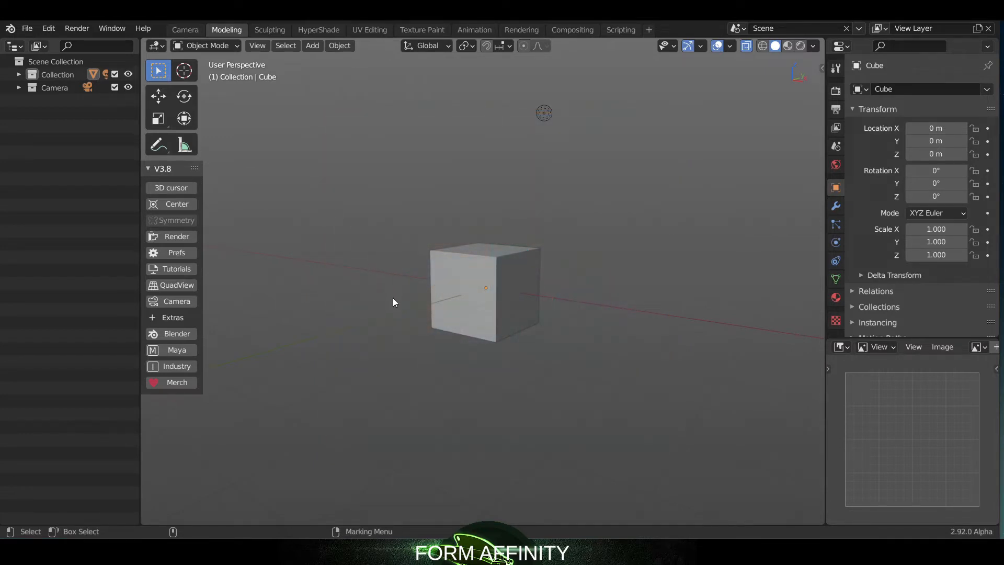
# Orbit the view around the default cube from several angles with Alt+LMB
pyautogui.moveTo(393, 302); pyautogui.dragTo(512, 260)
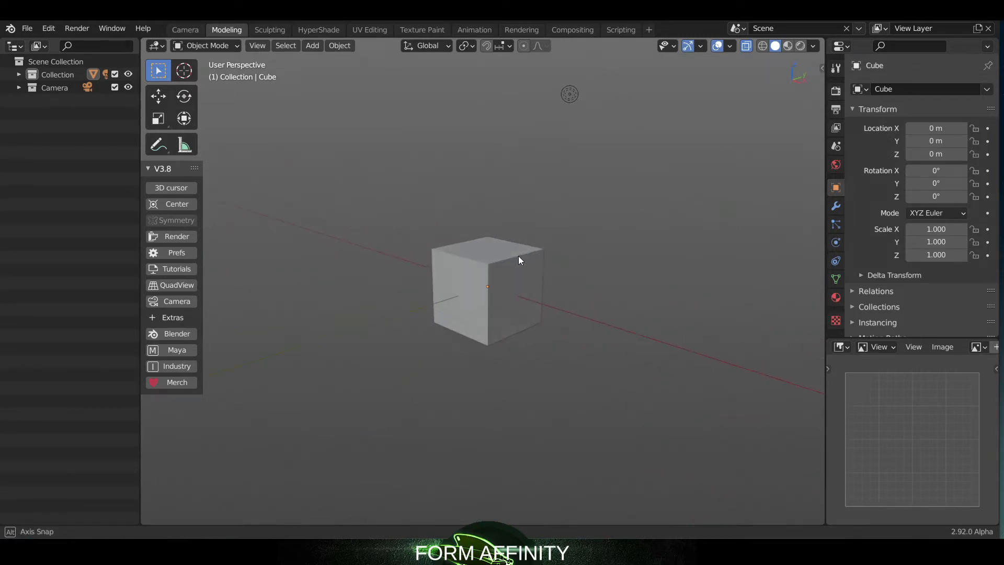
pyautogui.moveTo(518, 260); pyautogui.dragTo(493, 231)
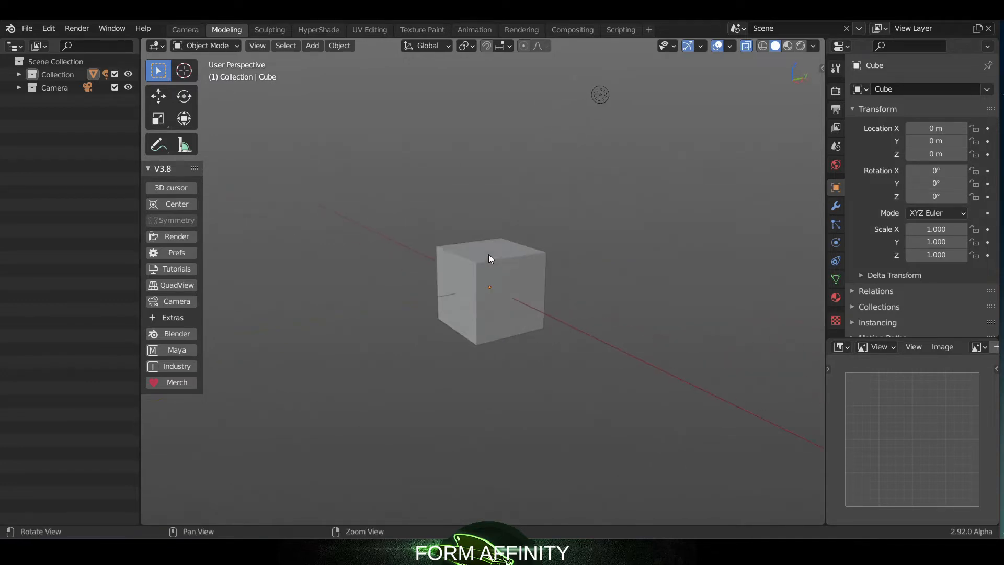
pyautogui.moveTo(490, 259); pyautogui.dragTo(593, 243)
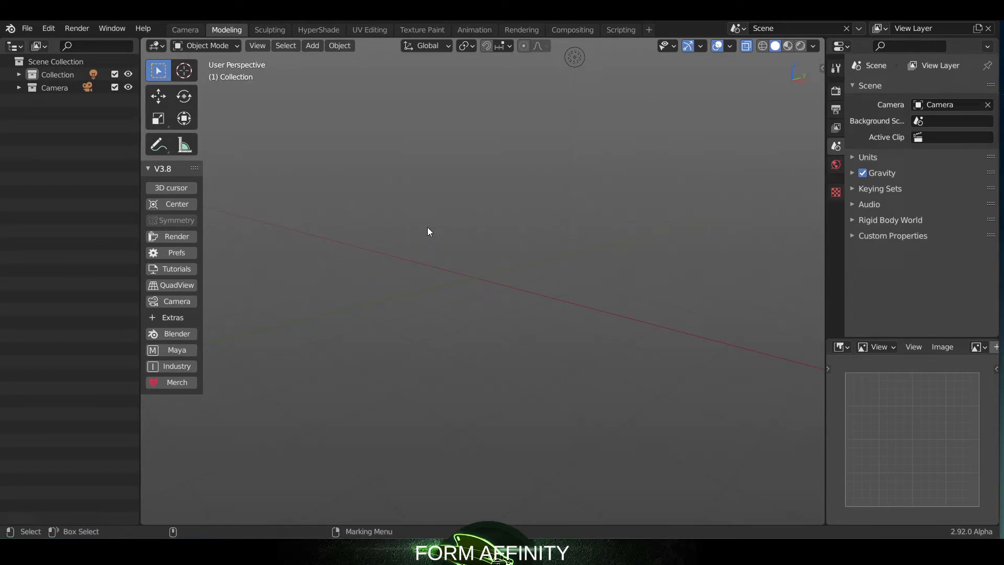
# Add a Grease Pencil Stroke object, switch it to Draw mode, and open Preferences
pyautogui.click(312, 45)
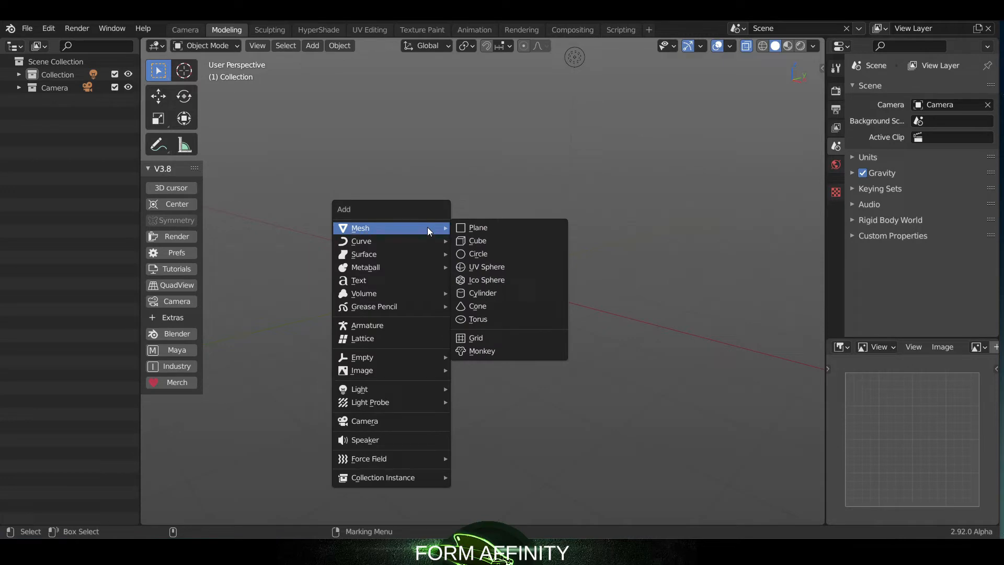
pyautogui.moveTo(374, 306)
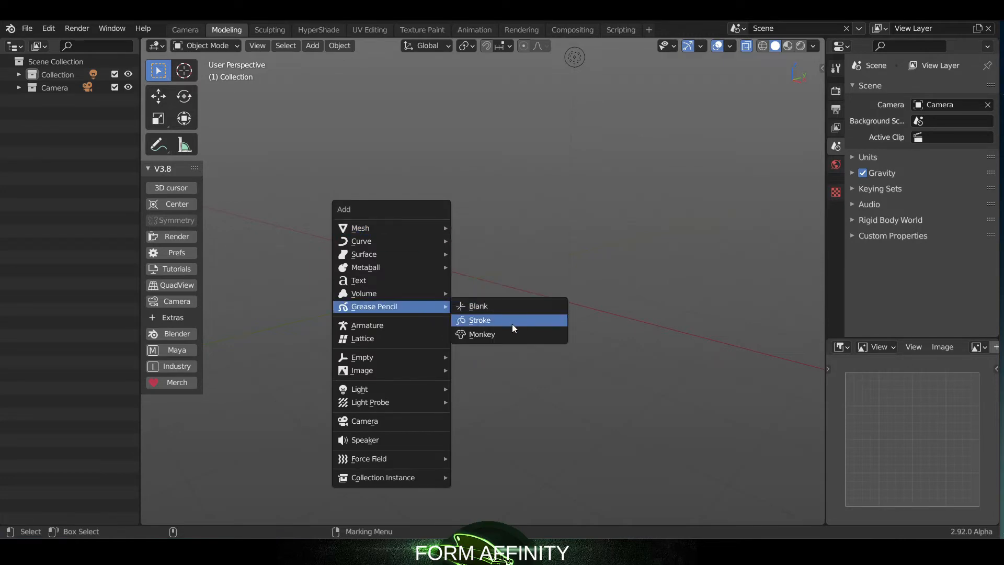
pyautogui.click(479, 319)
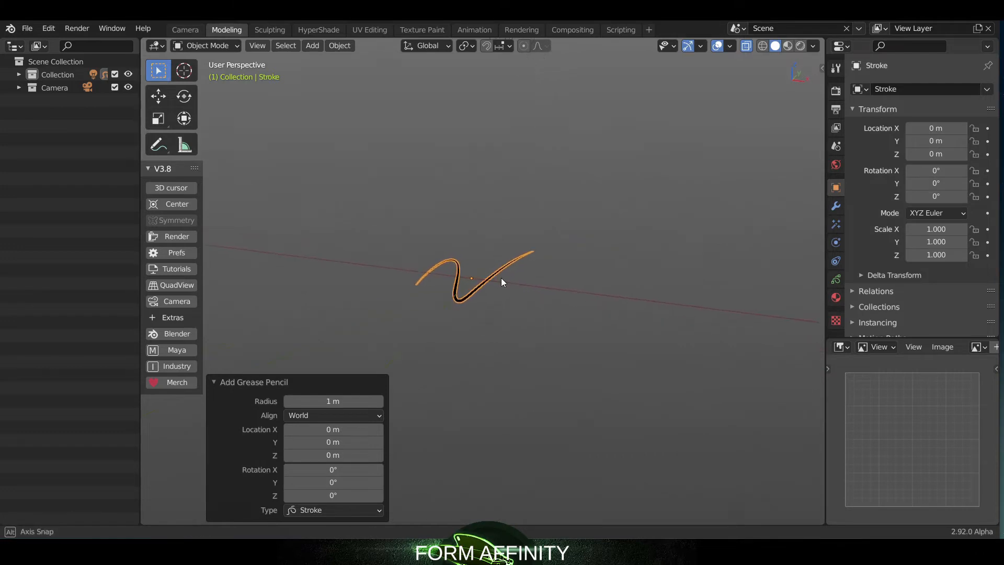
pyautogui.click(205, 46)
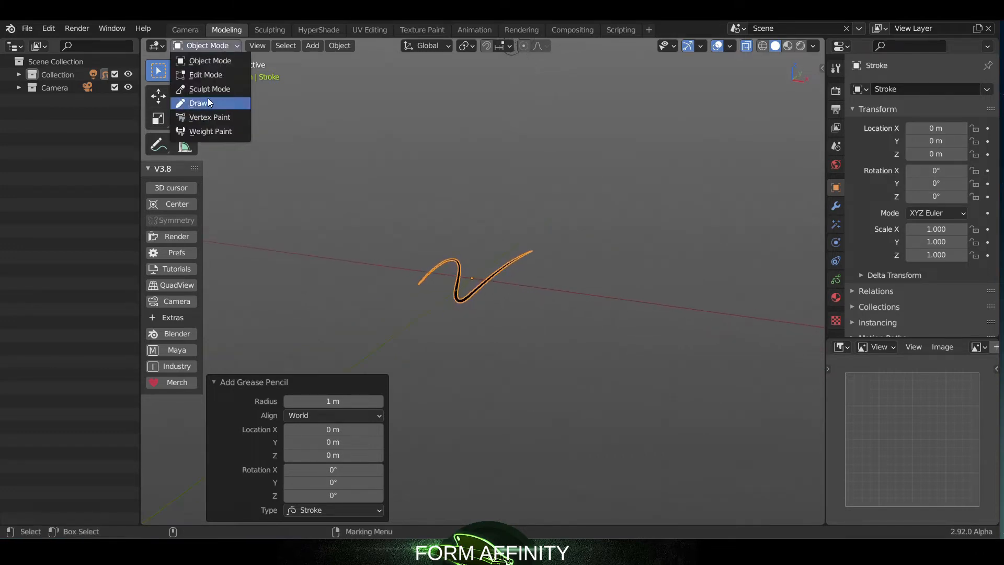
pyautogui.click(198, 103)
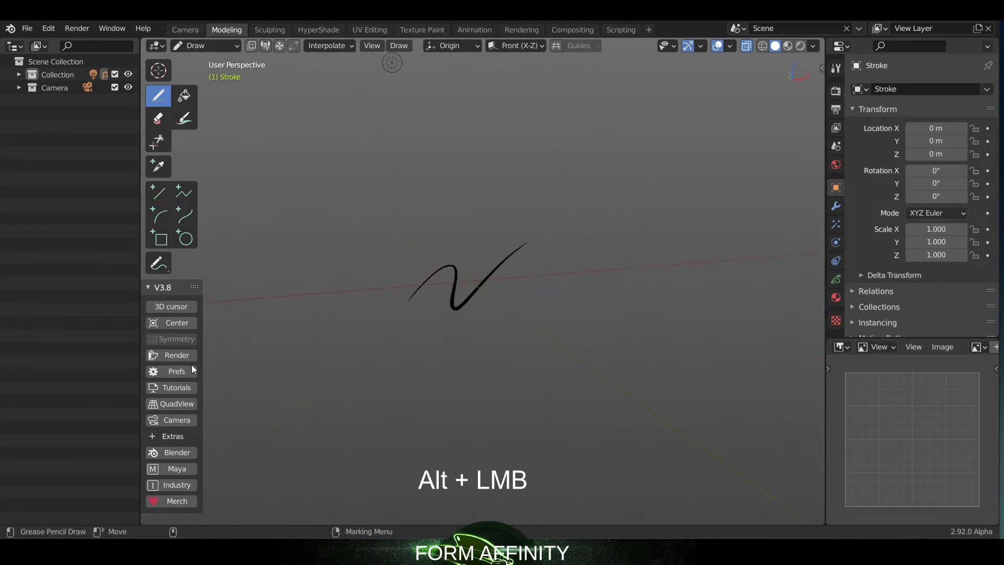
pyautogui.click(177, 371)
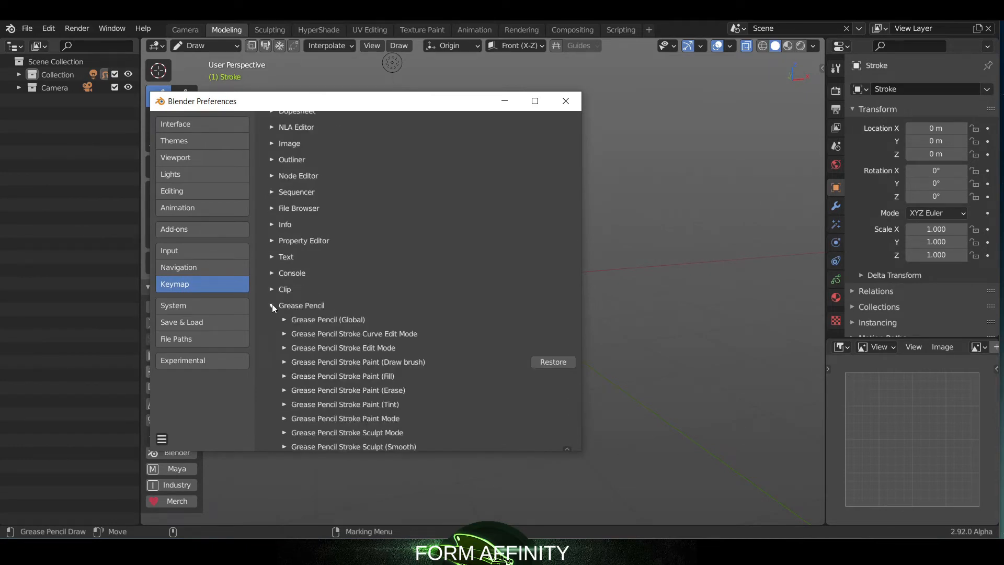
# Inspect the Draw brush's Ctrl Alt LMB straight-line keymap entry, then close Preferences
pyautogui.scroll(-3)
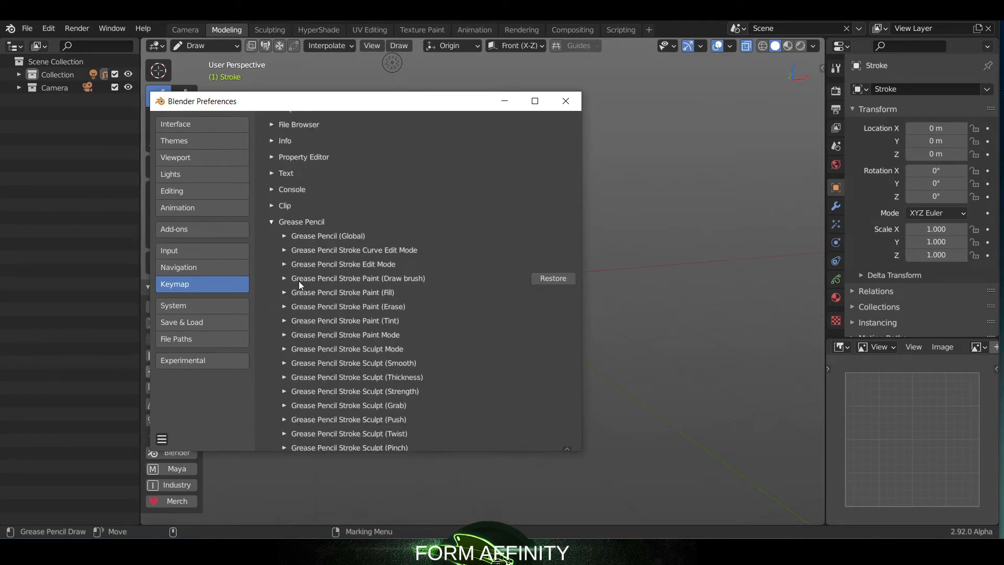
pyautogui.click(285, 277)
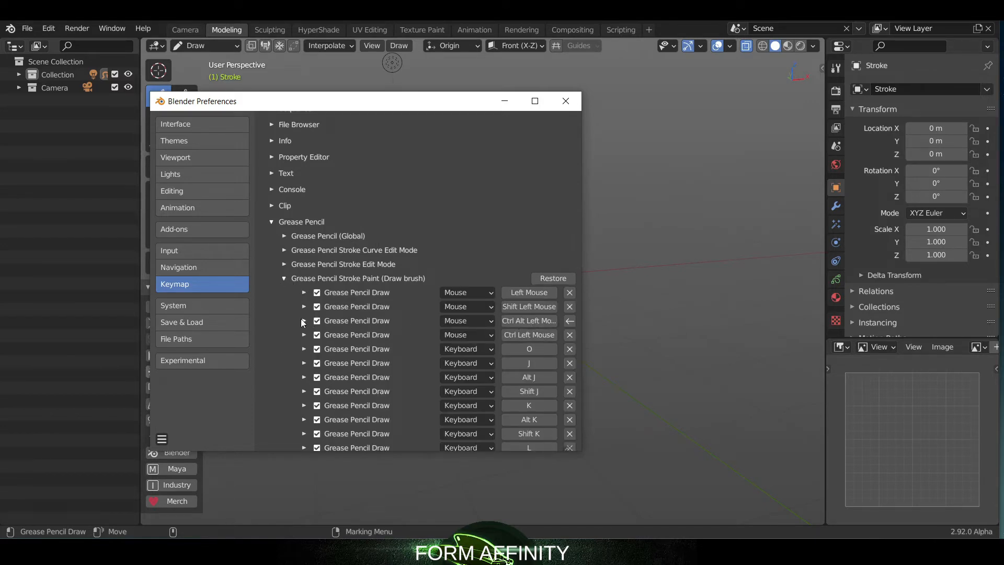
pyautogui.click(304, 320)
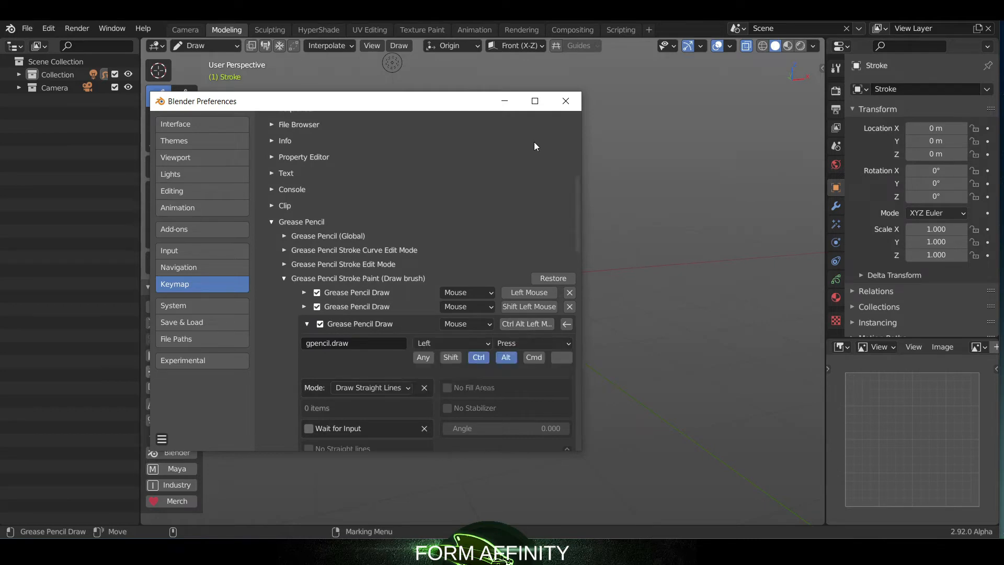
pyautogui.click(565, 101)
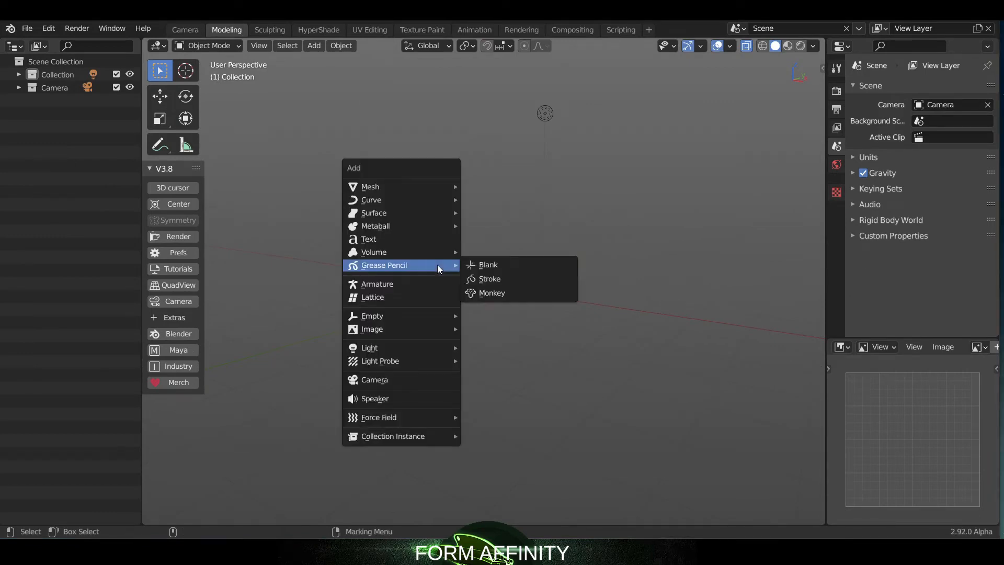
pyautogui.moveTo(374, 212)
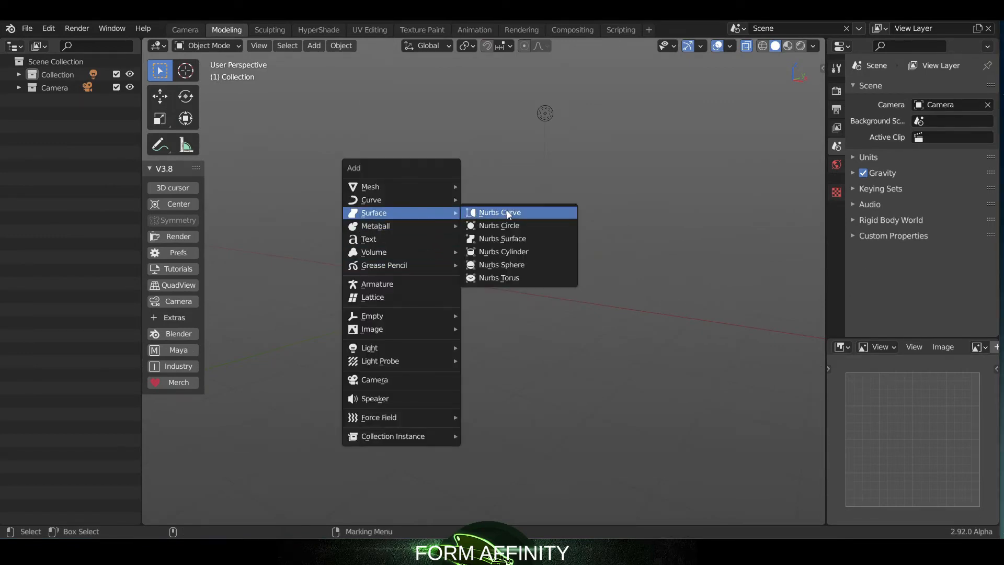
pyautogui.moveTo(505, 226)
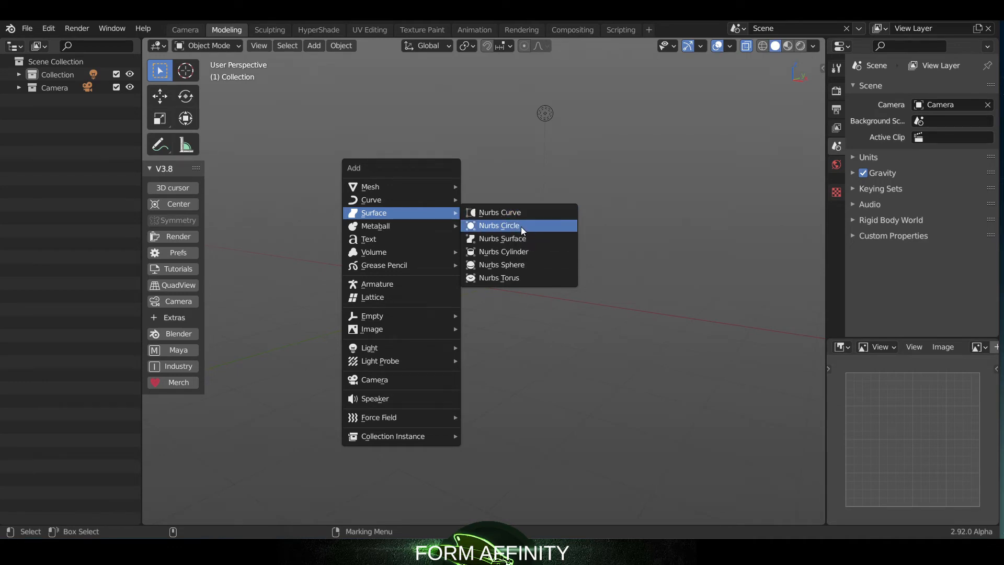
pyautogui.moveTo(519, 225)
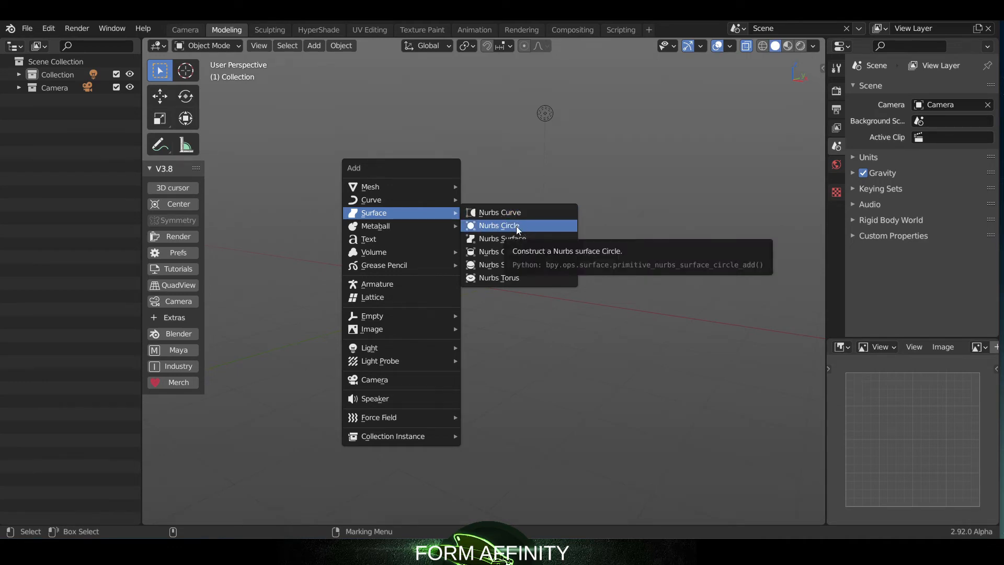
# Add a NURBS surface circle (SurfCircle) from the Surface add menu
pyautogui.click(499, 225)
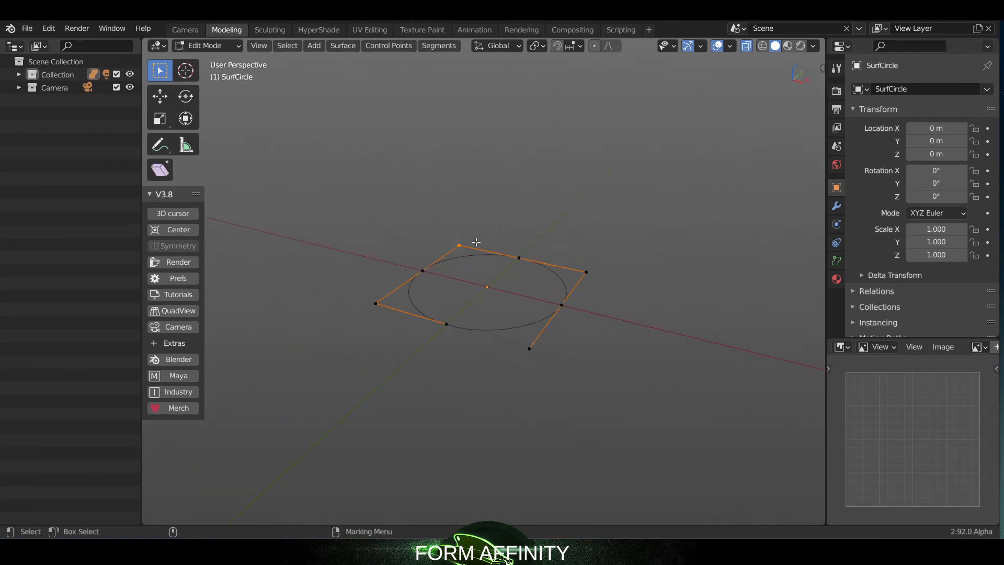
pyautogui.press('f')
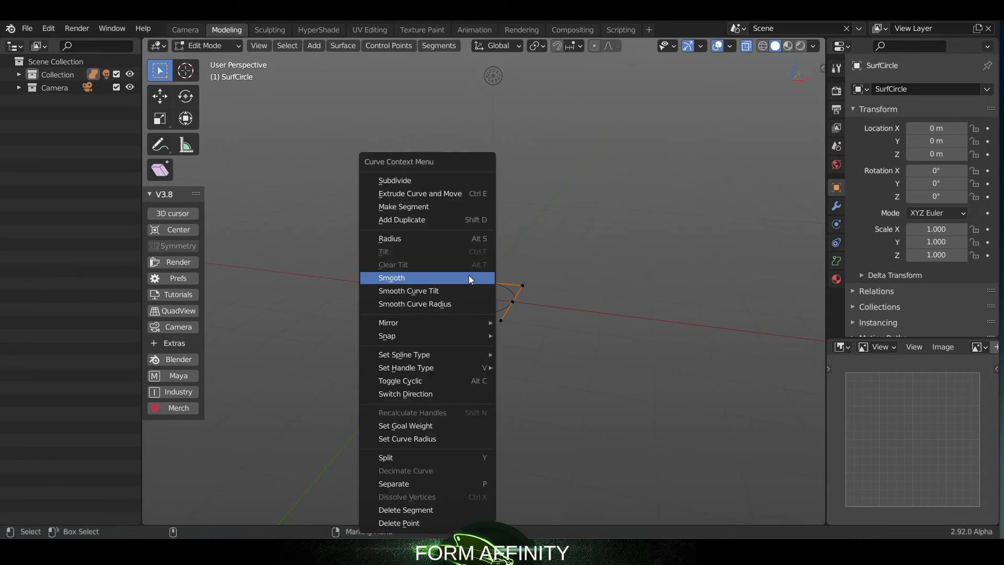
pyautogui.moveTo(435, 211)
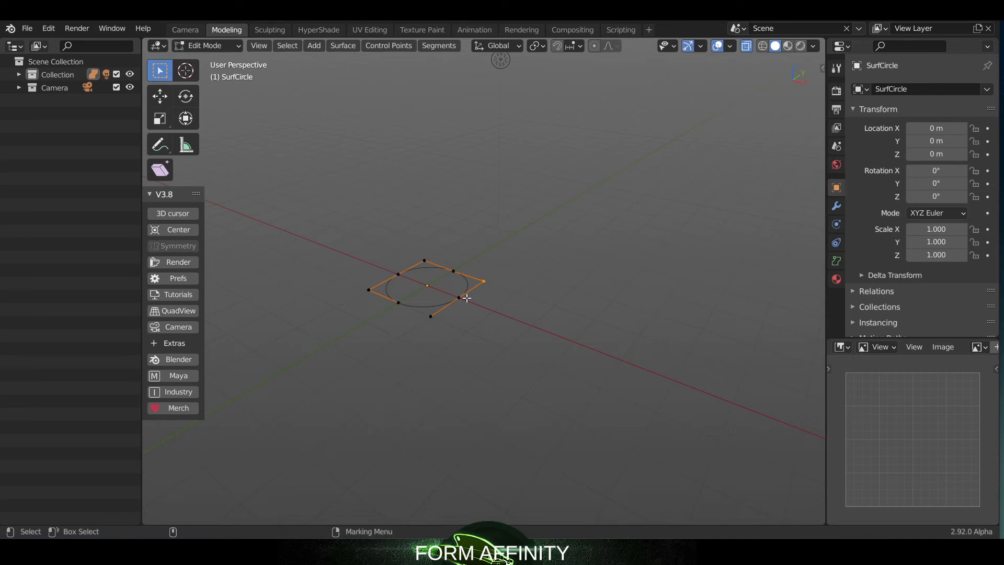
pyautogui.moveTo(431, 289)
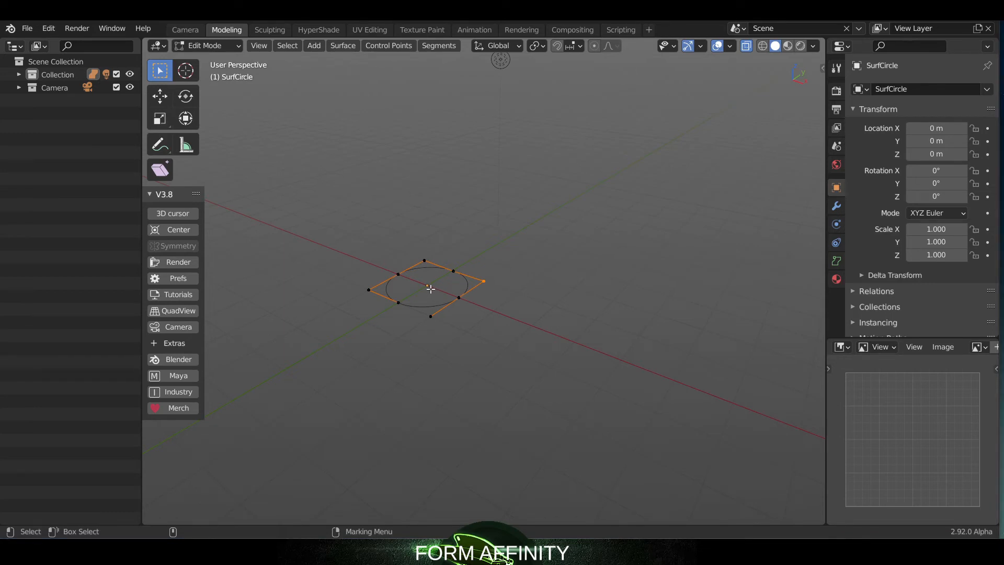